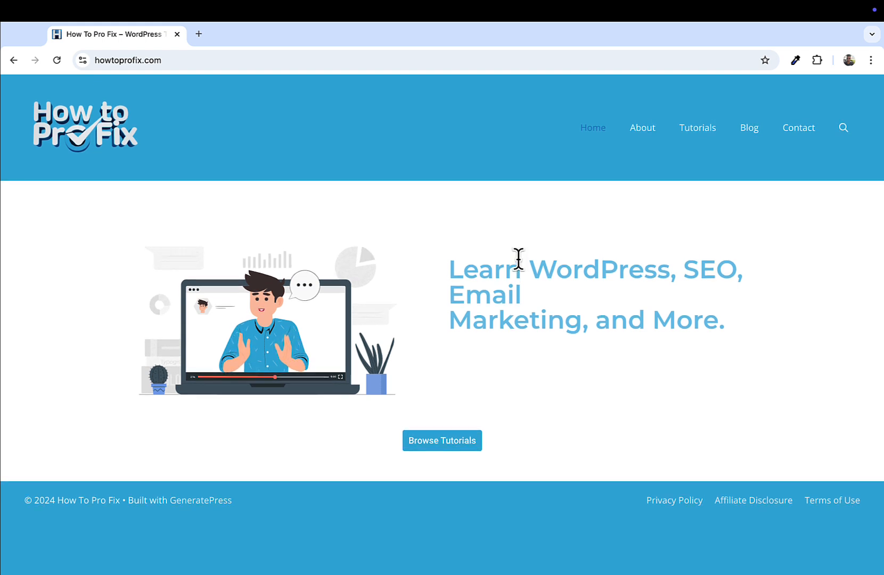
# Inspect the howtoprofix.com homepage to bring up DevTools beside the page.
pyautogui.rightClick(517, 259)
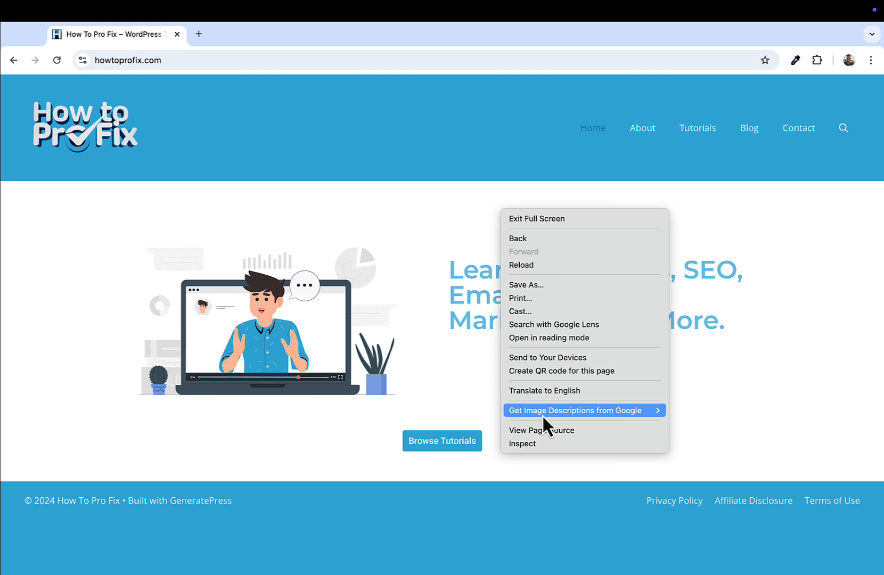
pyautogui.click(521, 444)
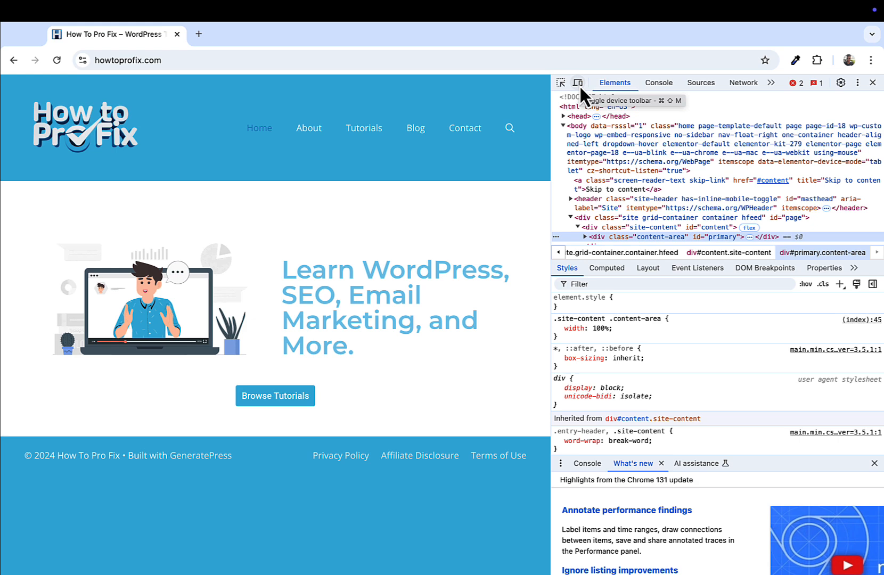
# Enable device emulation and choose iPhone 14 Pro Max from the Dimensions list.
pyautogui.click(577, 82)
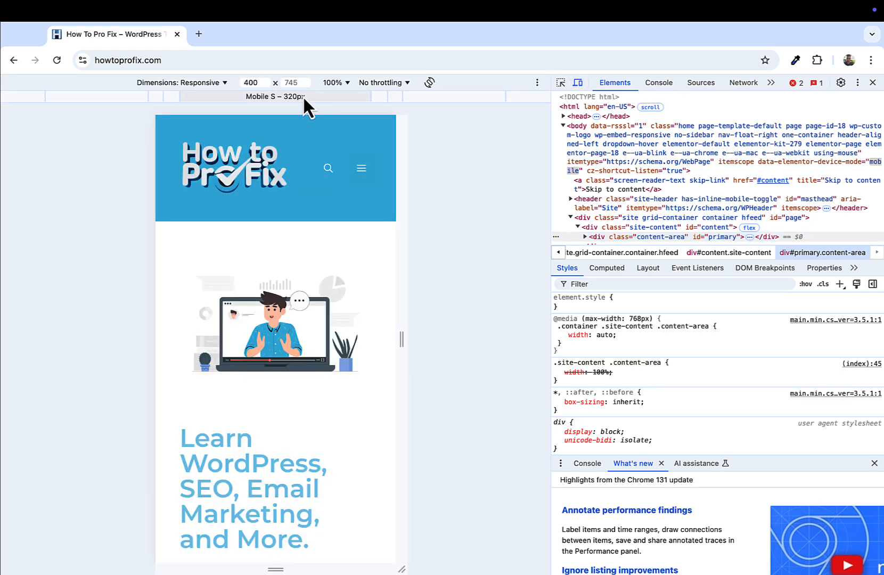
pyautogui.click(181, 82)
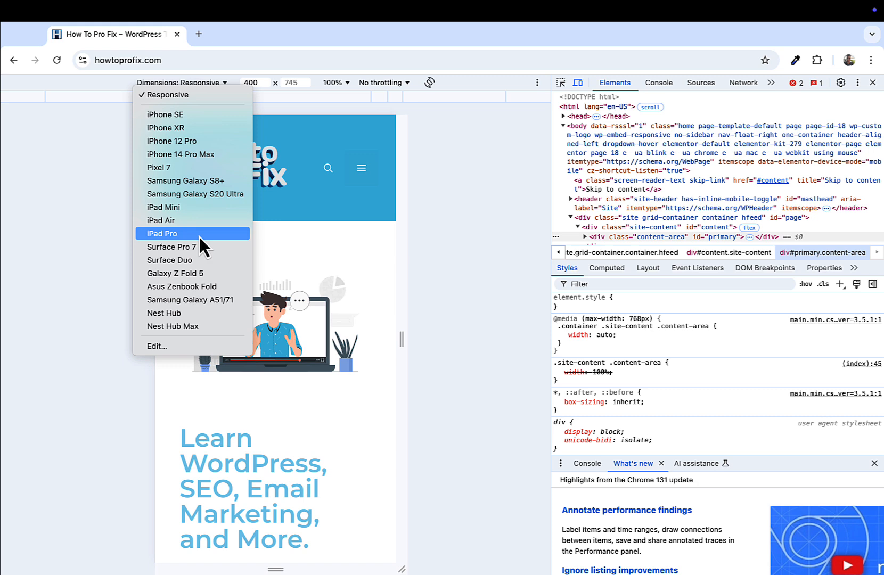
pyautogui.moveTo(195, 194)
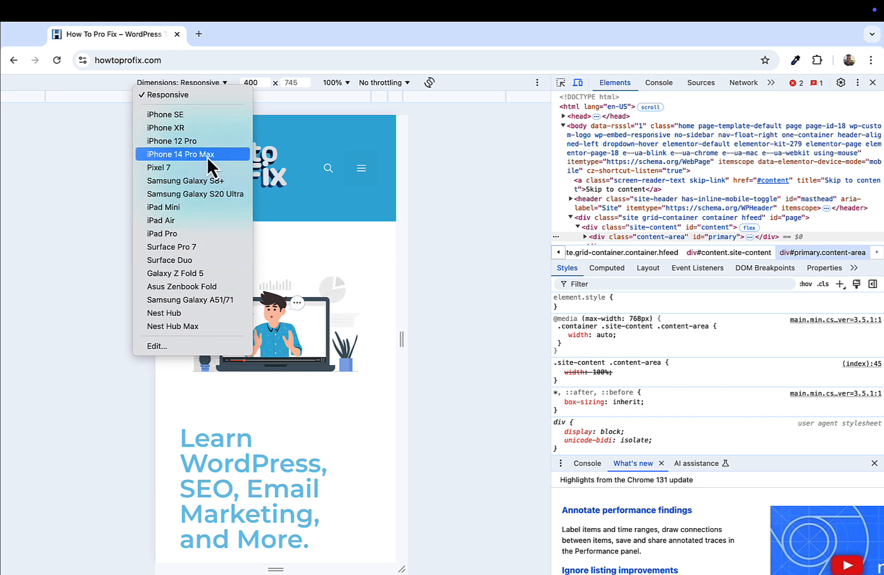
pyautogui.click(180, 155)
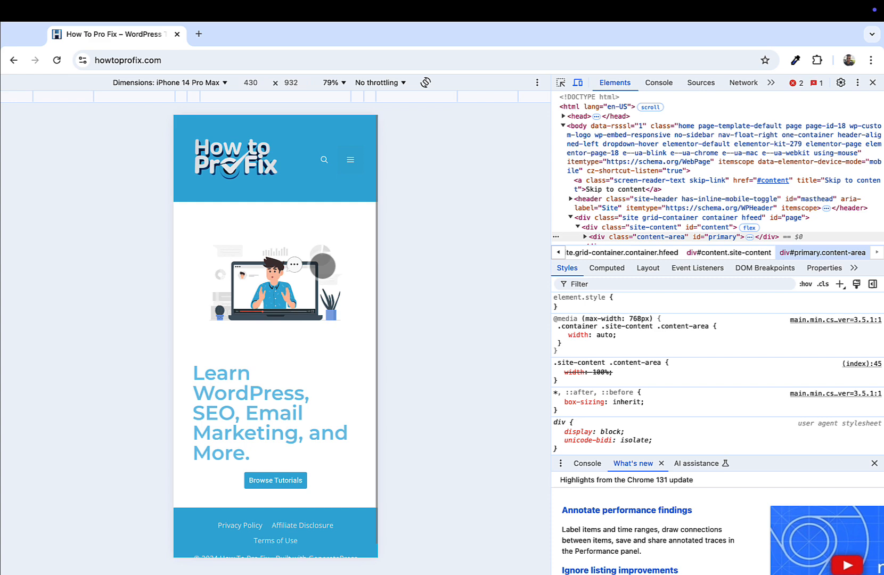
pyautogui.click(349, 160)
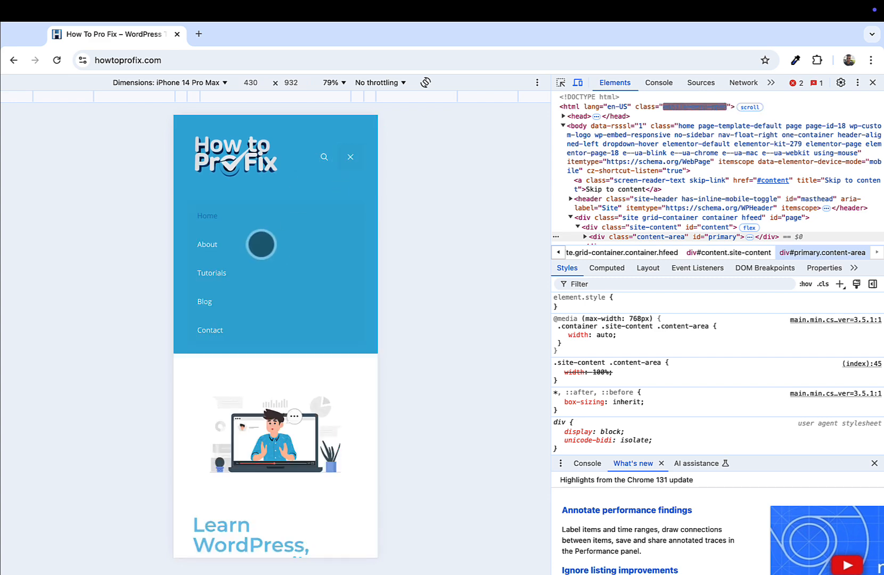
pyautogui.click(207, 244)
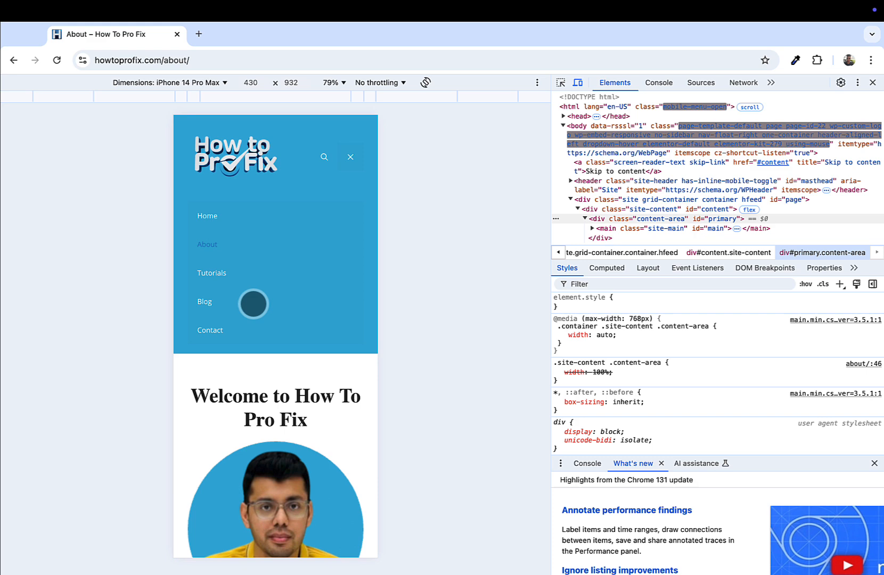
pyautogui.click(212, 273)
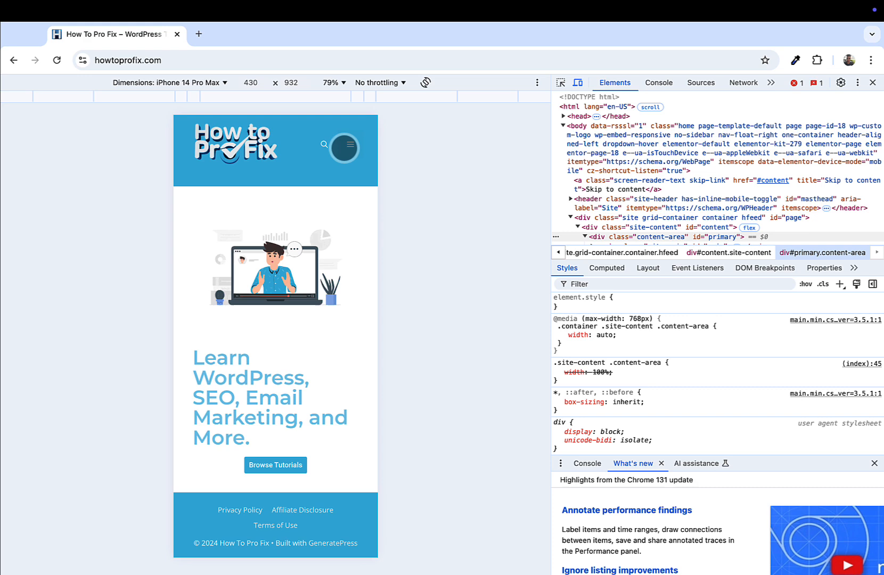
# Exit the mobile preview and return to the homepage at full desktop width via the site logo.
pyautogui.click(344, 147)
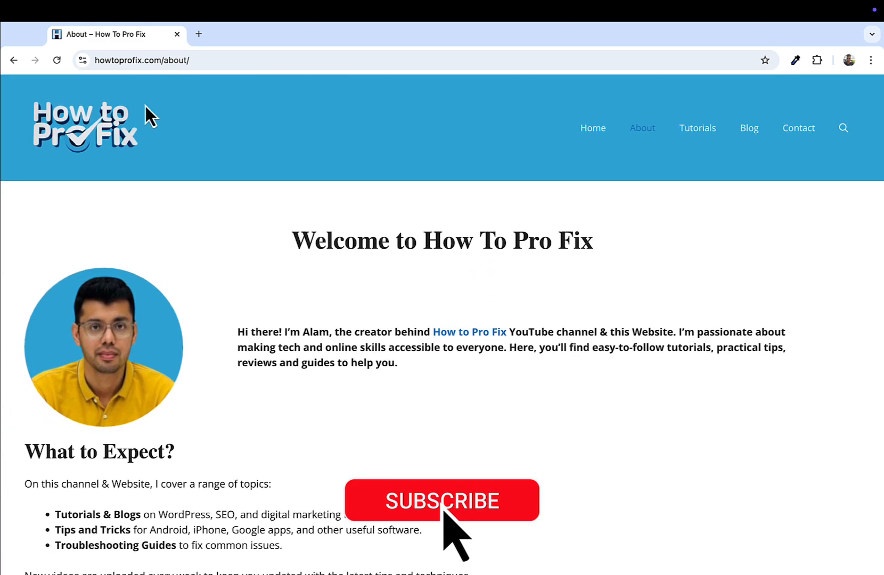
pyautogui.click(592, 127)
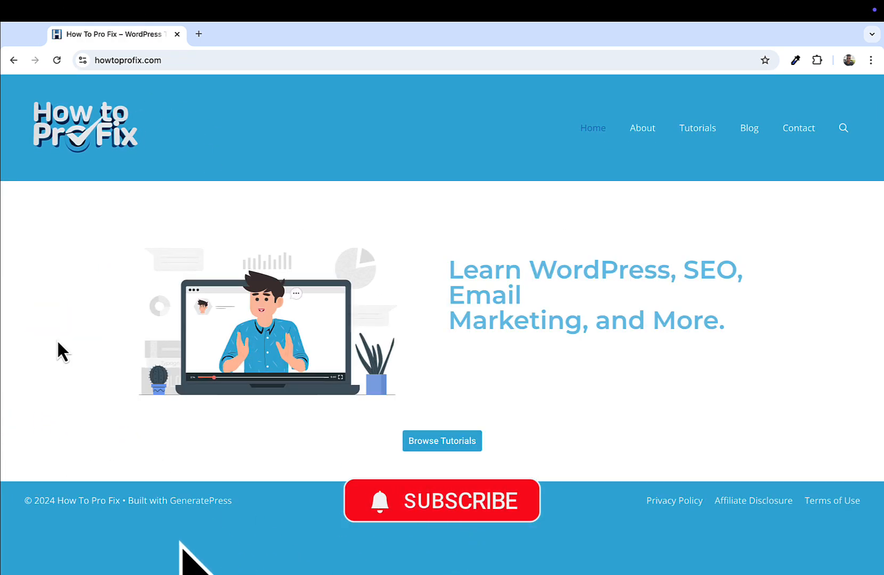